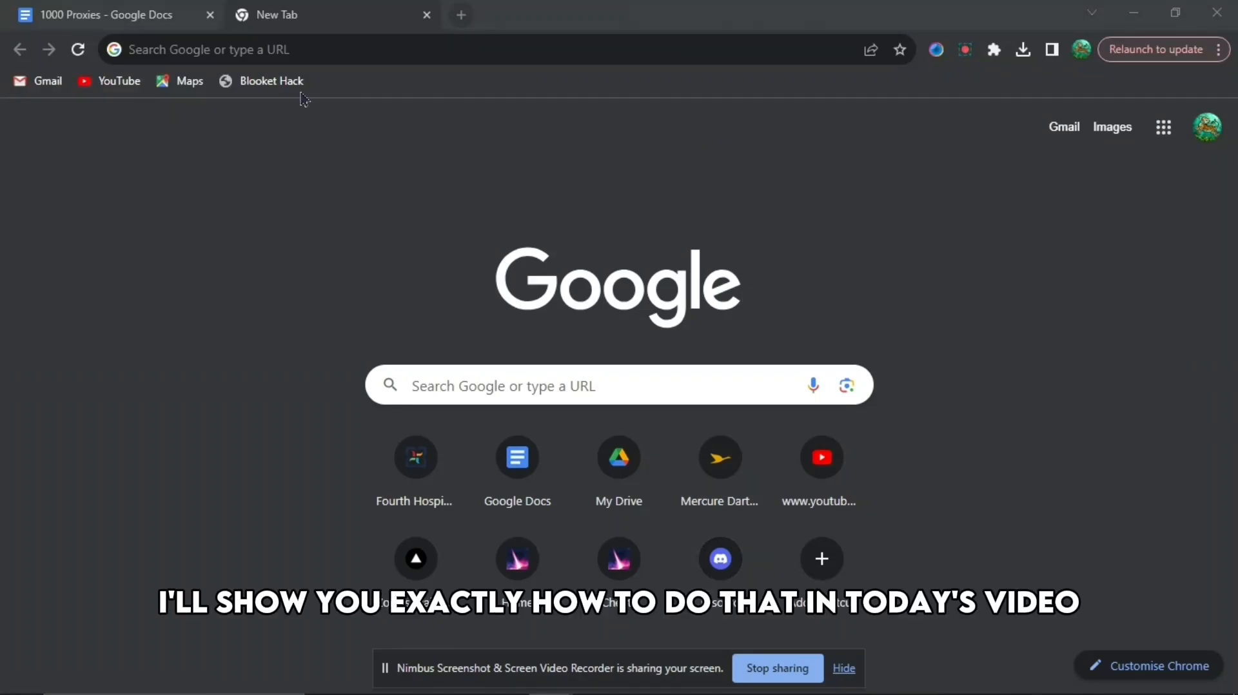
Step: Return to the 1000 Proxies Google Docs tab to preview the joyridearoundthepark link
{"action": "left_click", "coordinate": [100, 14]}
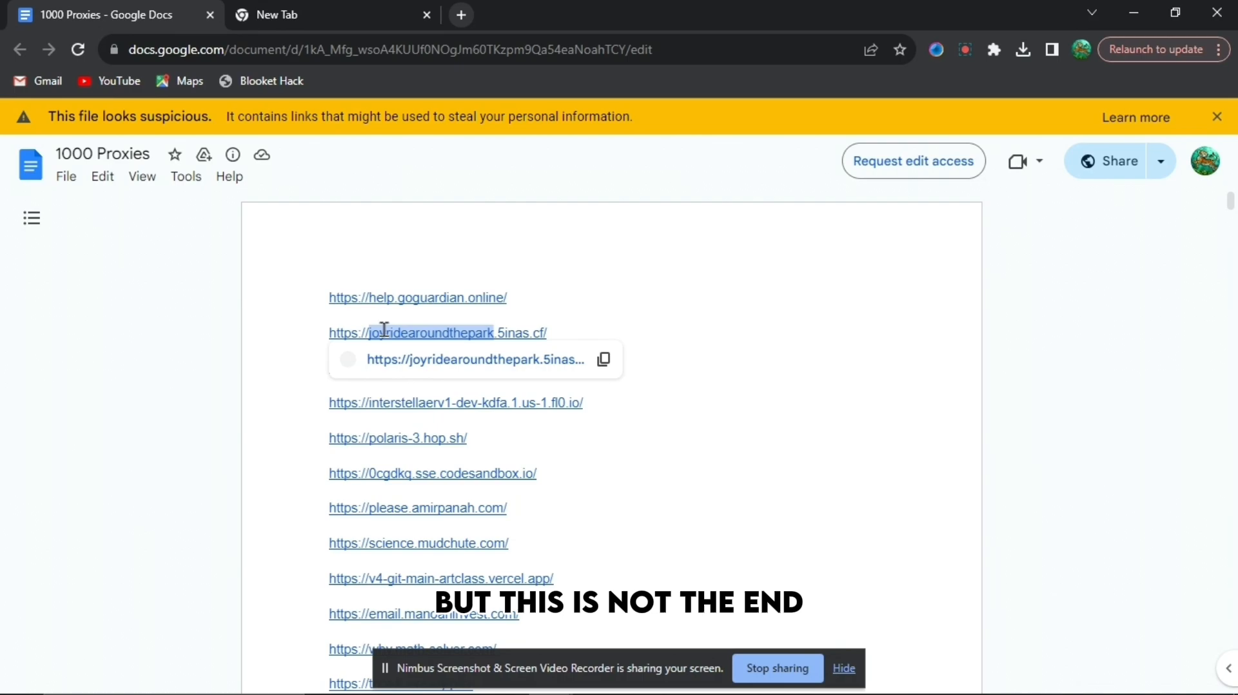
Step: Open joyridearoundthepark.5inas.cf from its link preview in a new tab
{"action": "left_click", "coordinate": [411, 333]}
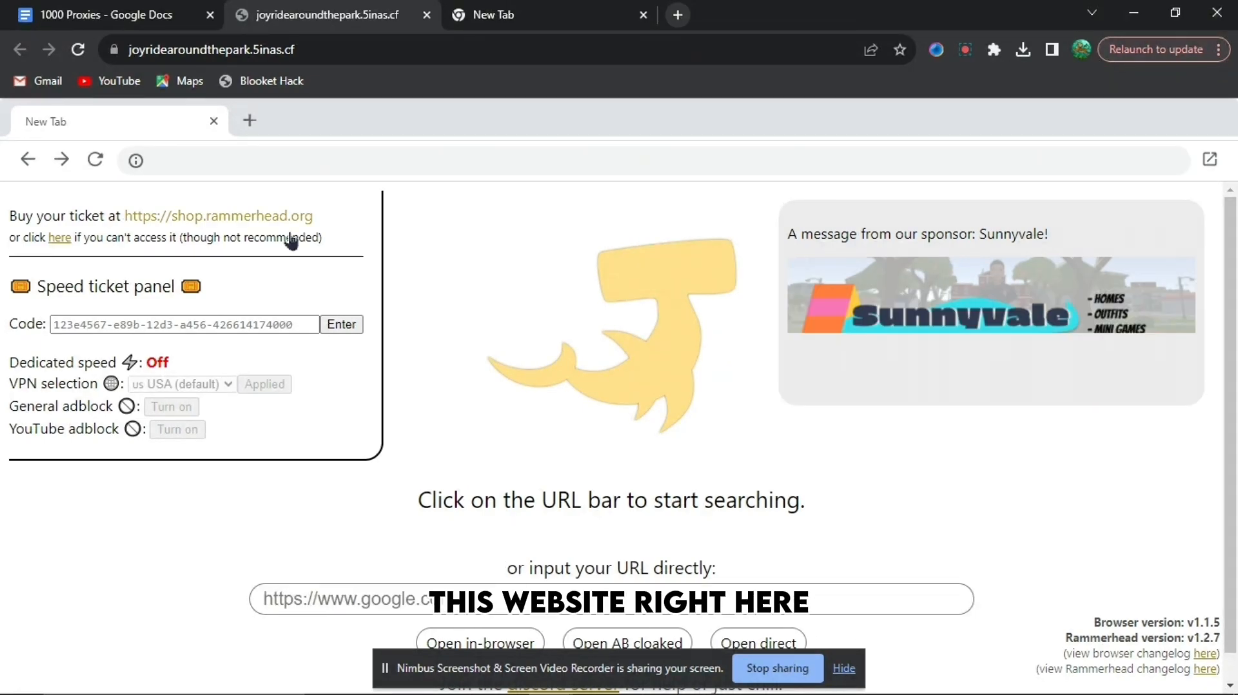
Step: Type the Twig's Utilities sites.google.com address into Rammerhead's direct-URL field
{"action": "type", "text": "s"}
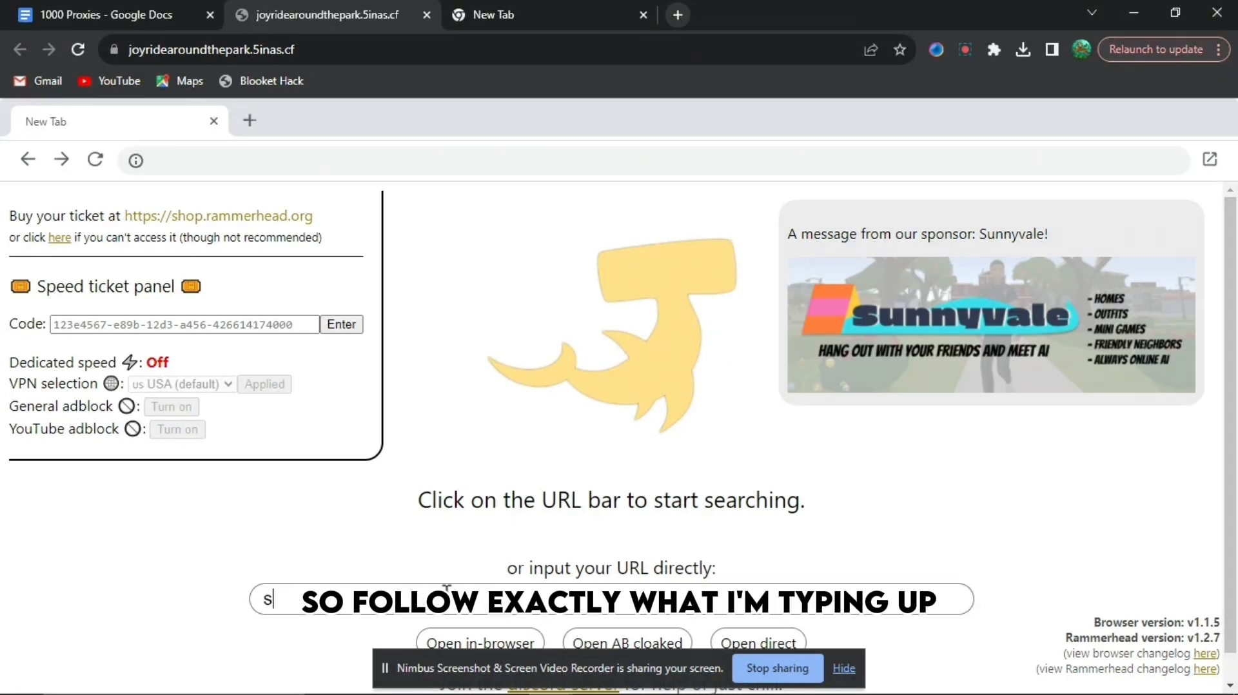
{"action": "type", "text": "ites.go"}
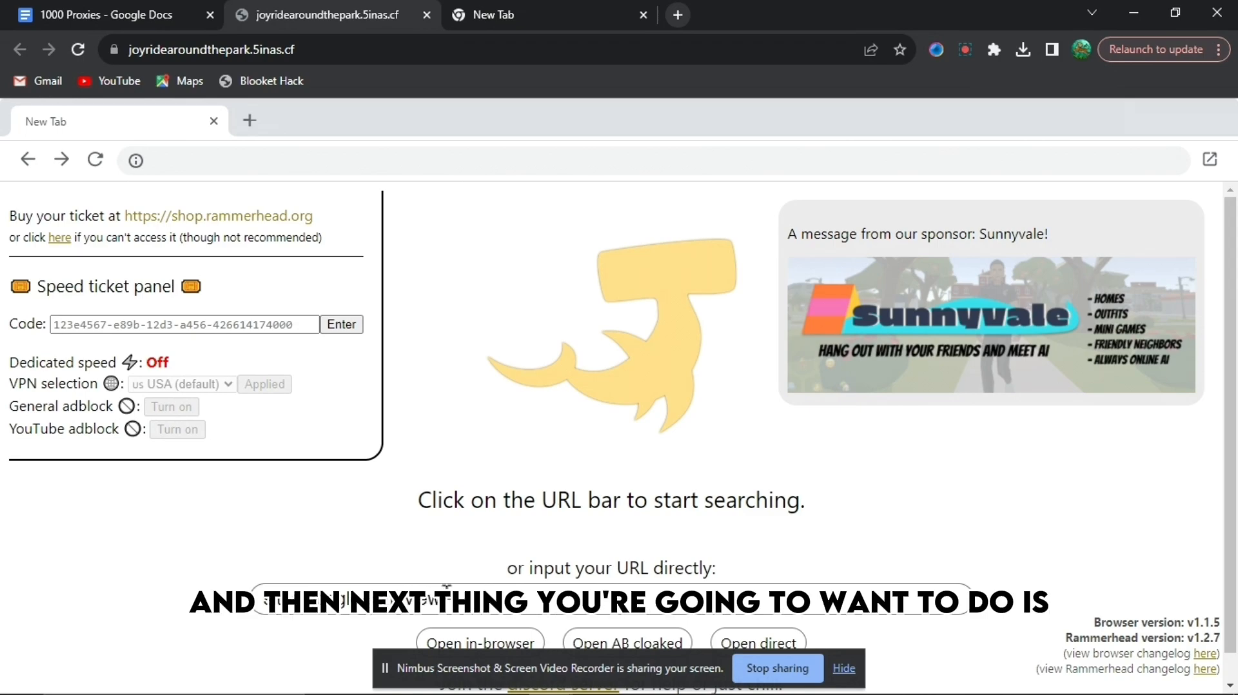
{"action": "type", "text": "sites.google.com/"}
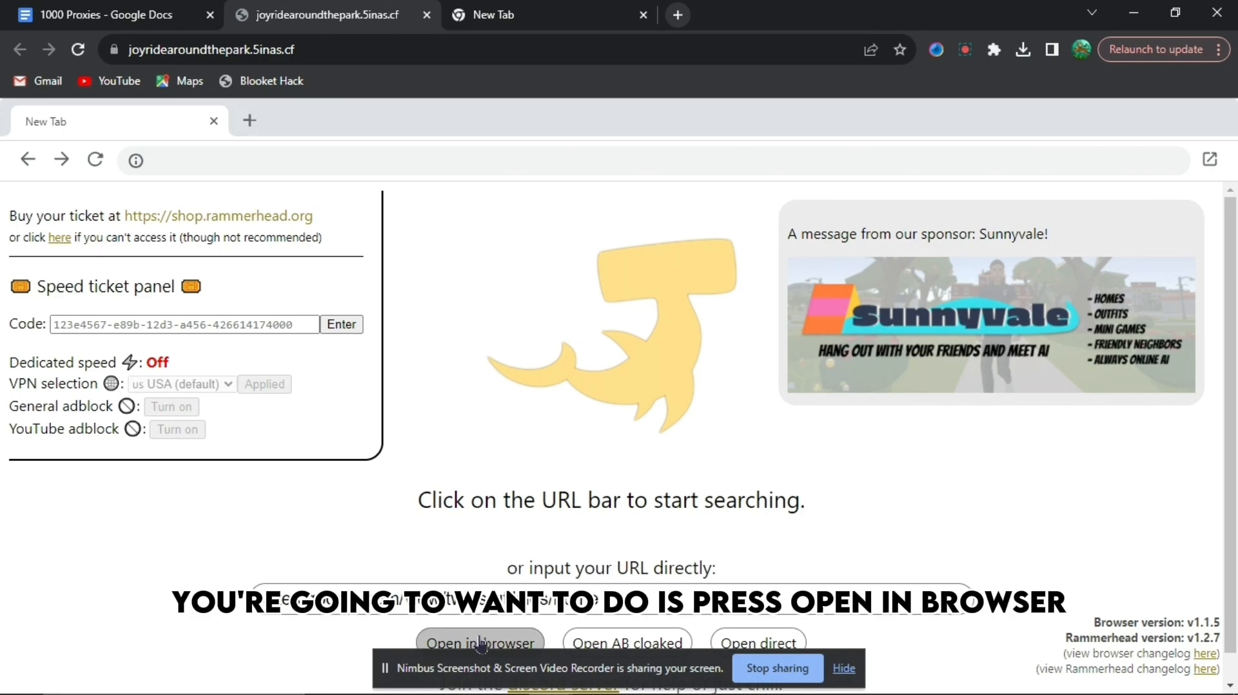
Step: Load the site in-browser and go to the Pr0x1es page's proxy list
{"action": "left_click", "coordinate": [476, 642]}
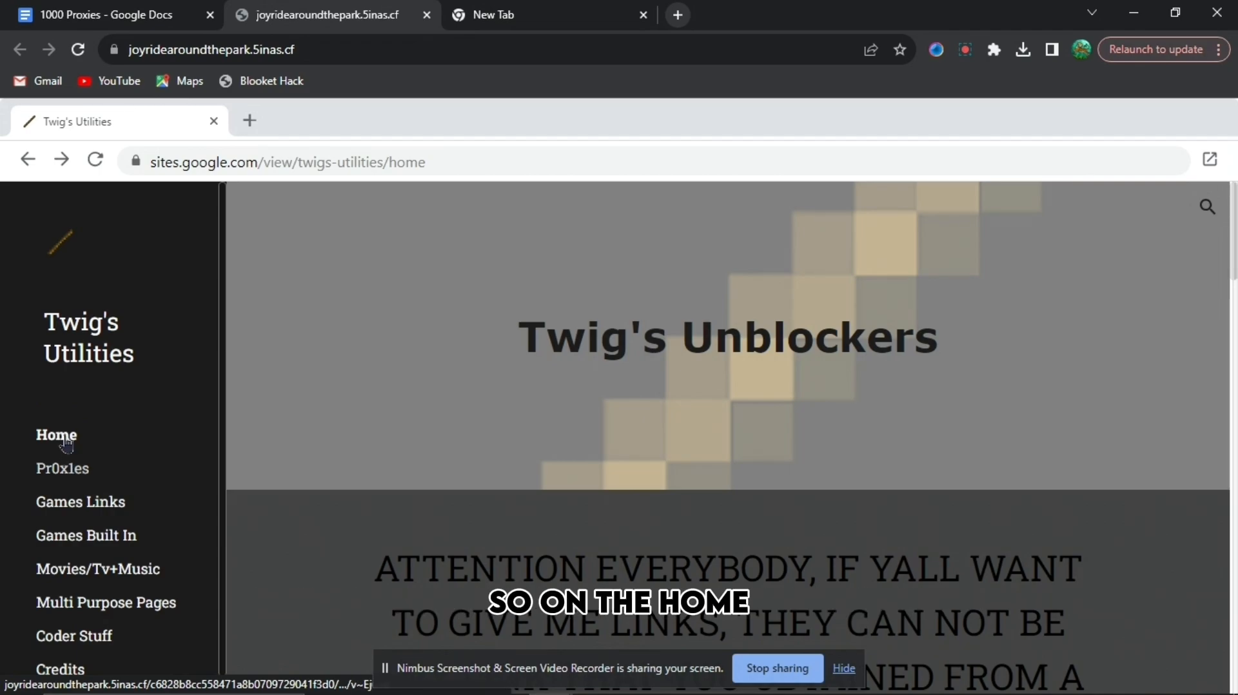
{"action": "left_click", "coordinate": [62, 468]}
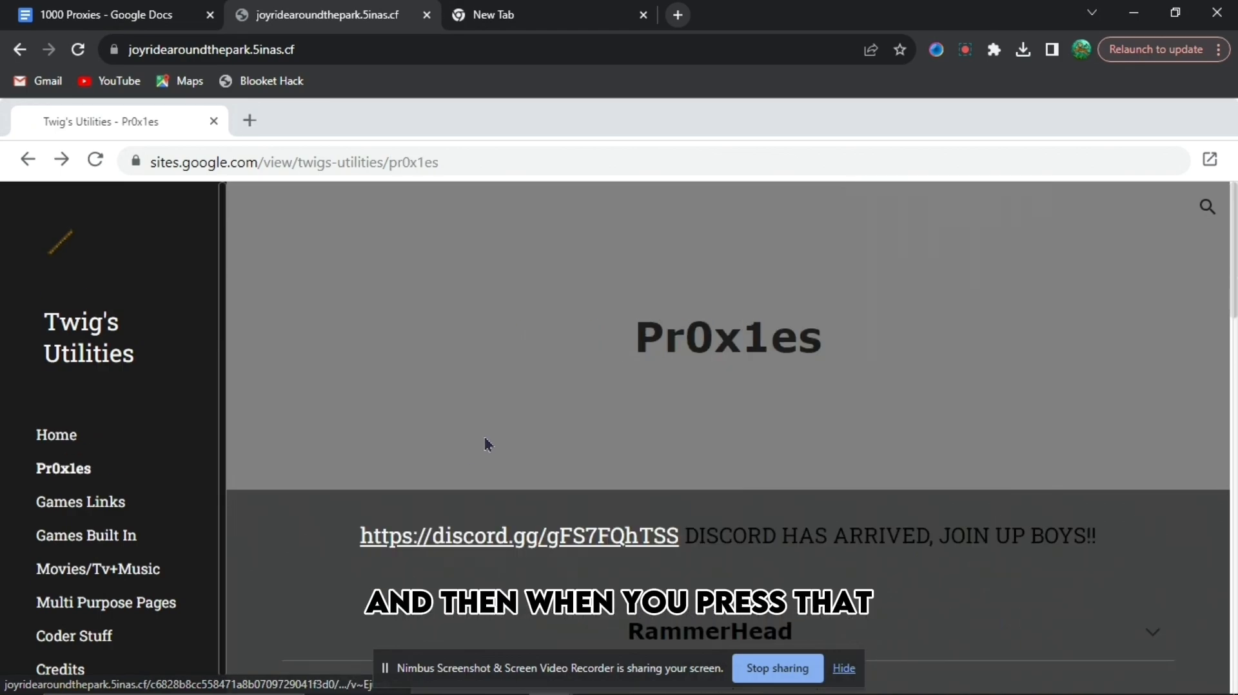
{"action": "scroll", "scroll_direction": "down", "scroll_amount": 3}
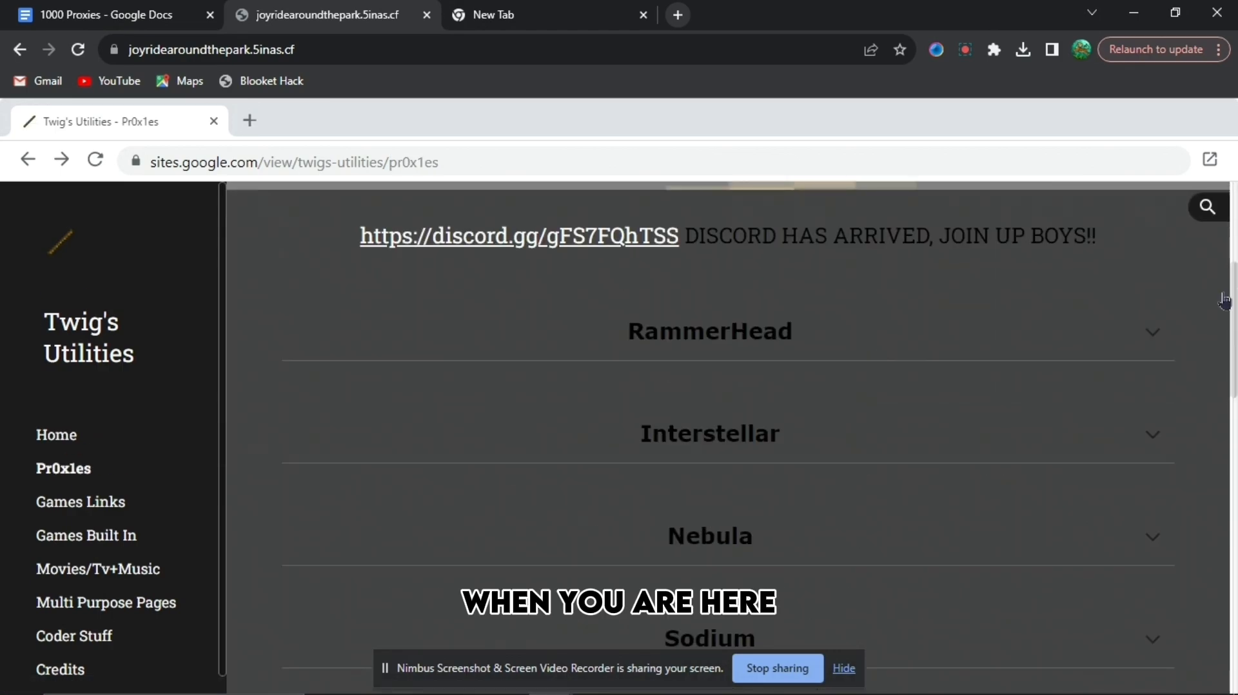